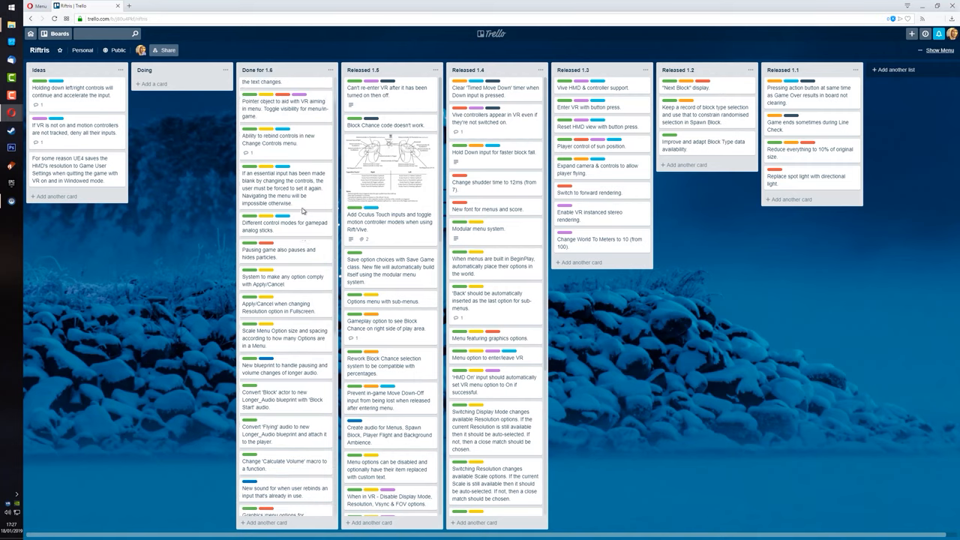
Scroll the Done for 1.6 list to reveal its later cards.
{"action": "scroll", "scroll_direction": "down", "scroll_amount": 3}
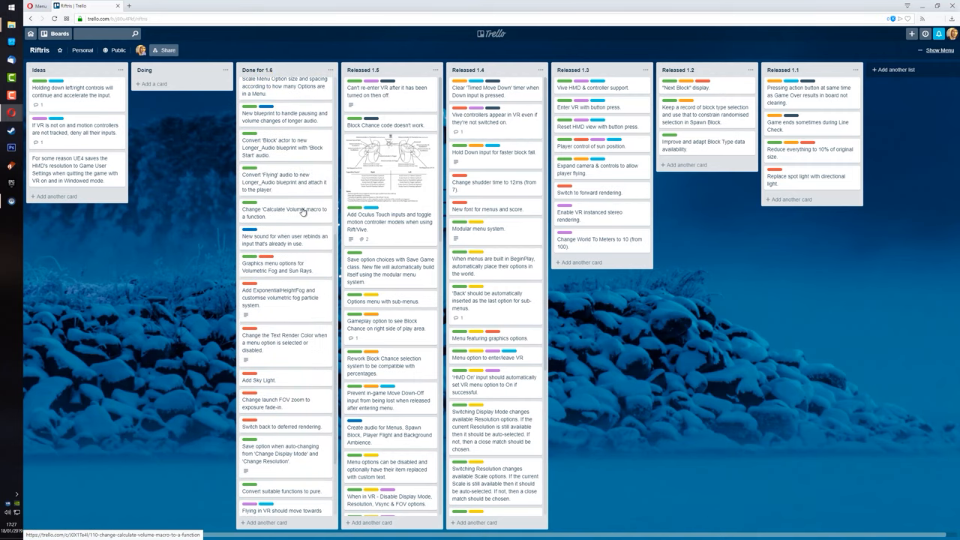
{"action": "scroll", "scroll_direction": "down", "scroll_amount": 3}
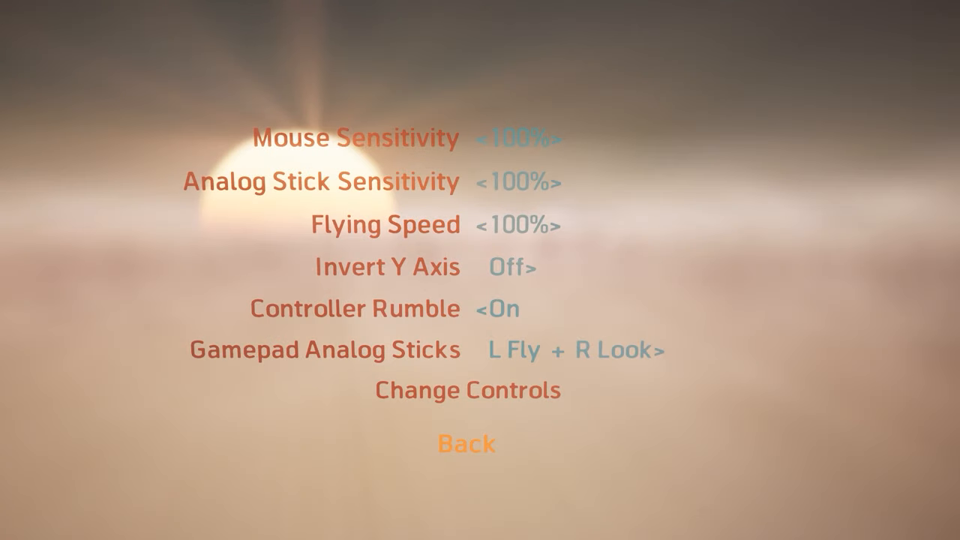
Click through the Riftris Controls options, then return to the Unreal Editor.
{"action": "left_click", "coordinate": [467, 390]}
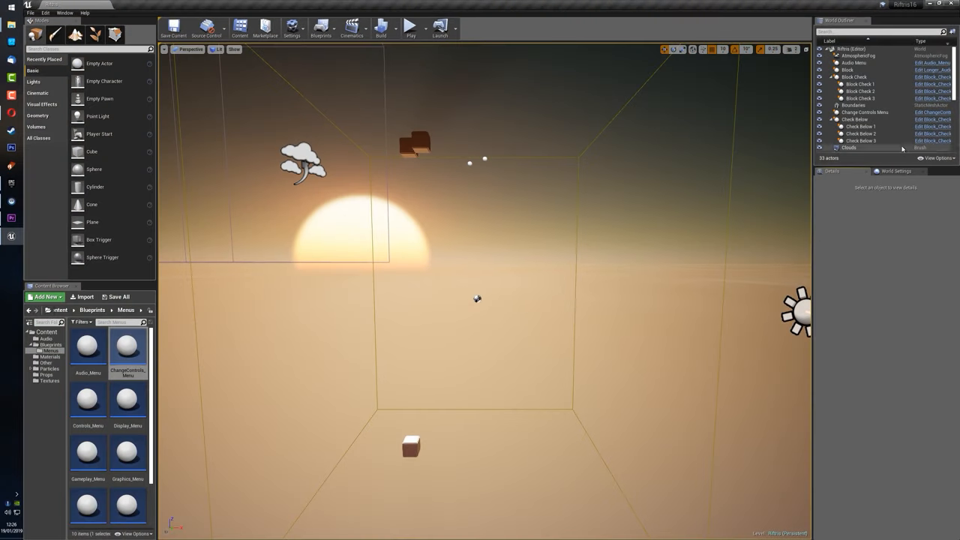
Open ChangeControls_Menu from the Menus folder and scroll through its Event Graph.
{"action": "double_click", "coordinate": [127, 346]}
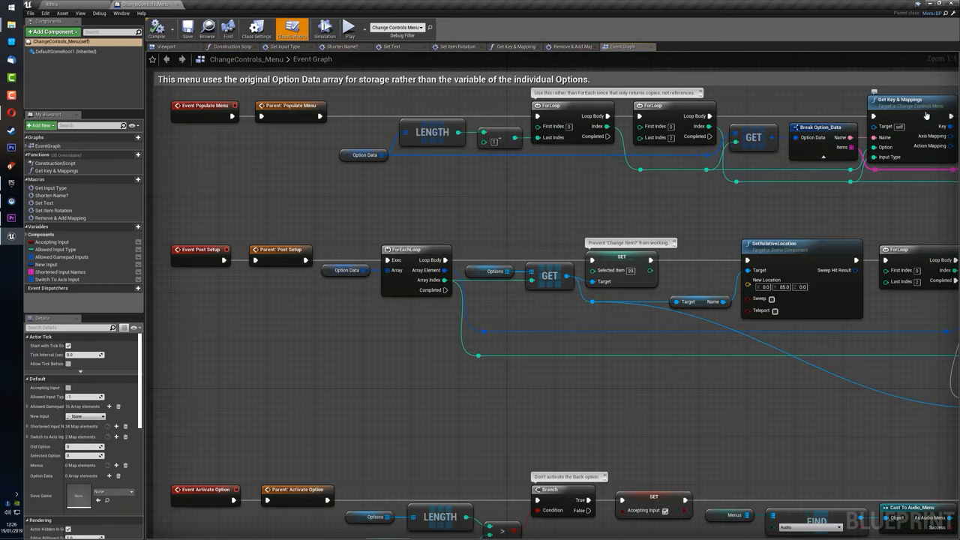
{"action": "scroll", "scroll_direction": "down", "scroll_amount": 3}
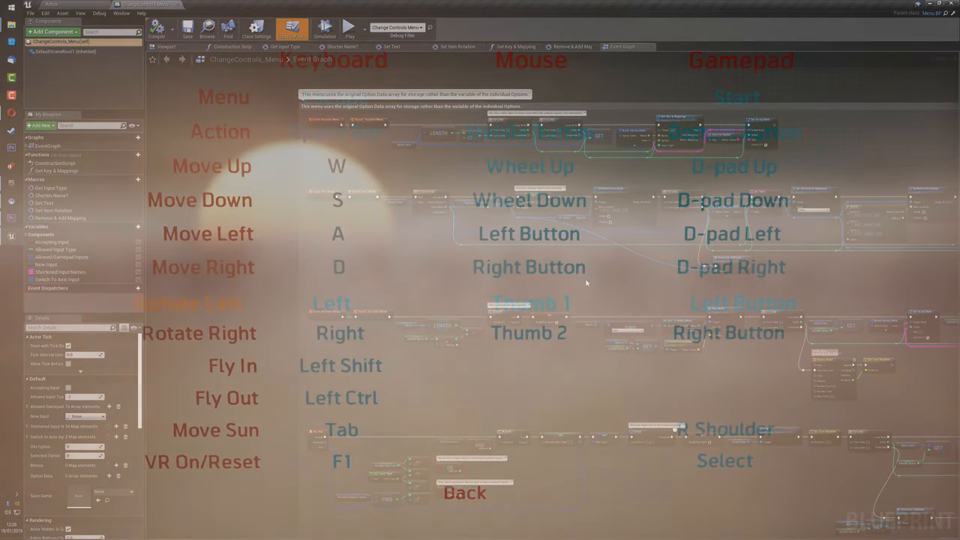
Bind Right to Rotate Left, then start rebinding Rotate Right.
{"action": "left_click", "coordinate": [349, 27]}
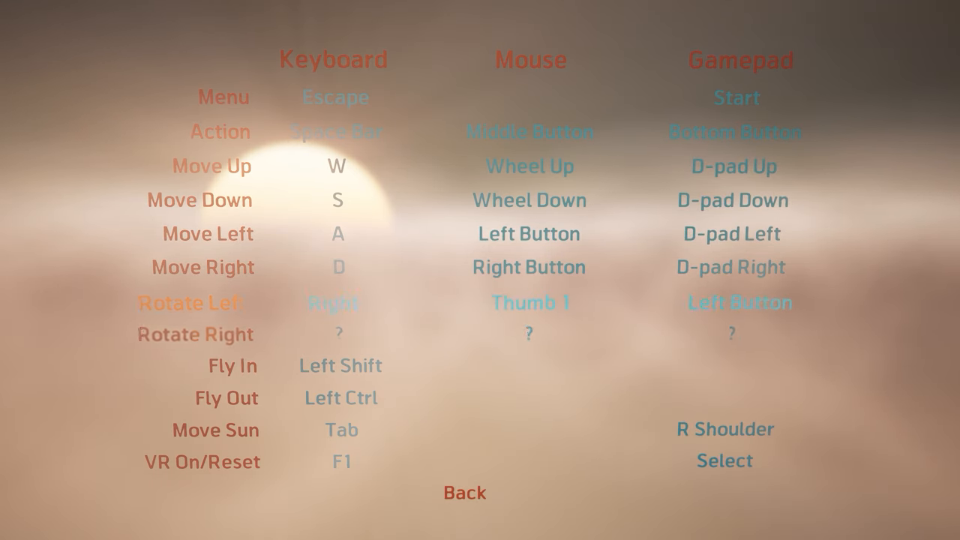
{"action": "left_click", "coordinate": [183, 339]}
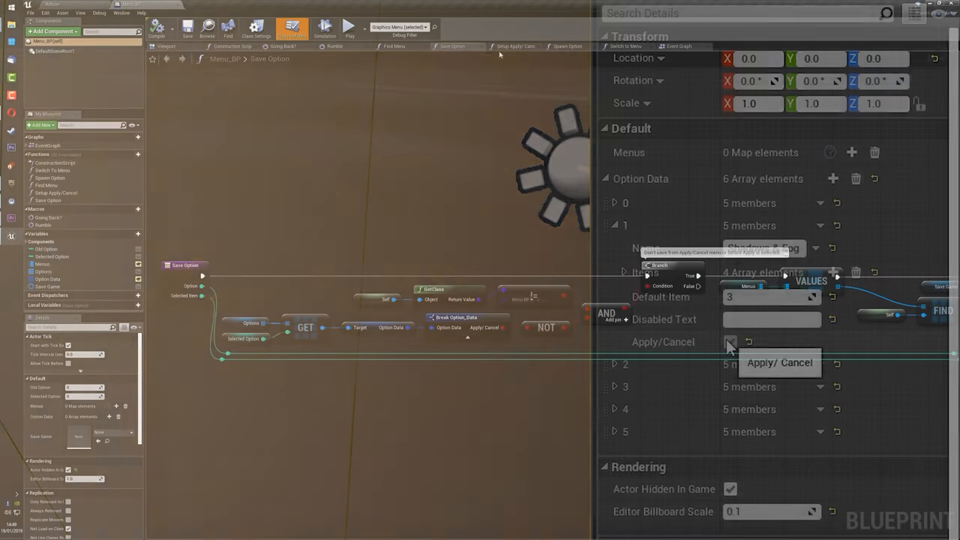
View Menu_BP's Setup Apply/Cancel and Switch to Menu graphs, then zoom out the Event Graph.
{"action": "left_click", "coordinate": [516, 46]}
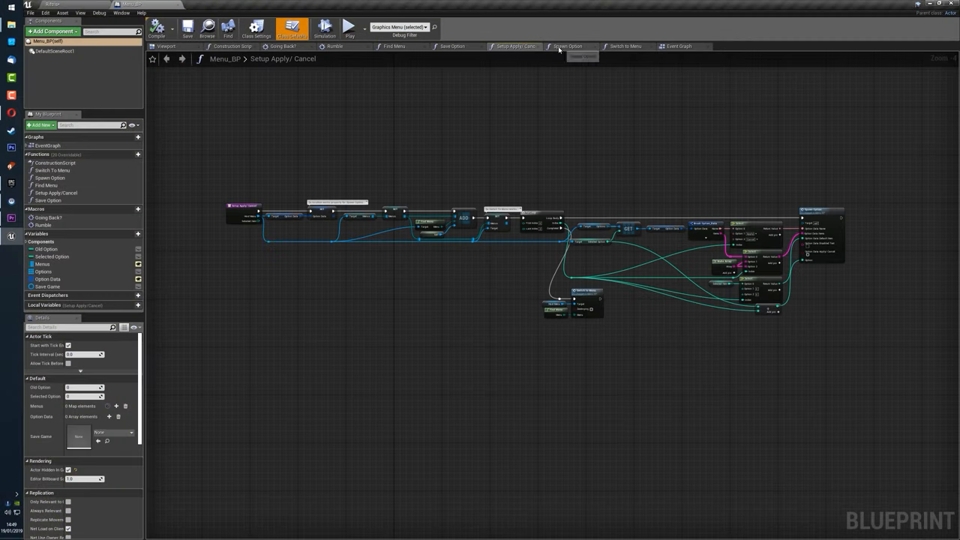
{"action": "left_click", "coordinate": [627, 46]}
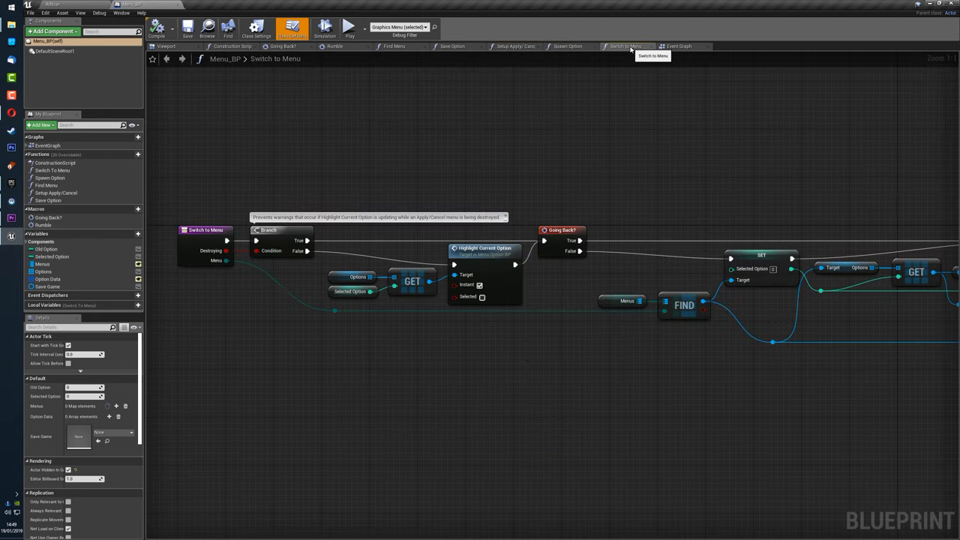
{"action": "left_click", "coordinate": [678, 45]}
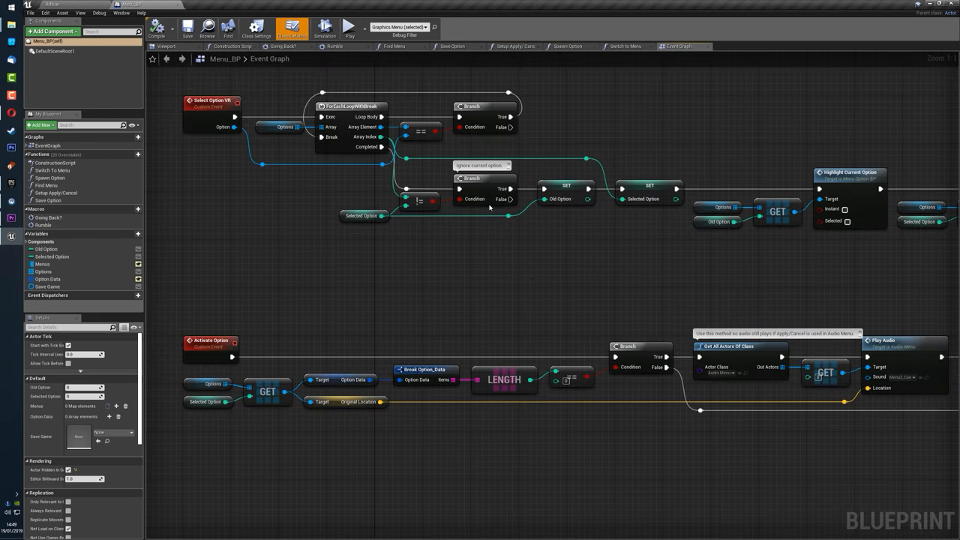
{"action": "scroll", "scroll_direction": "down", "scroll_amount": 3}
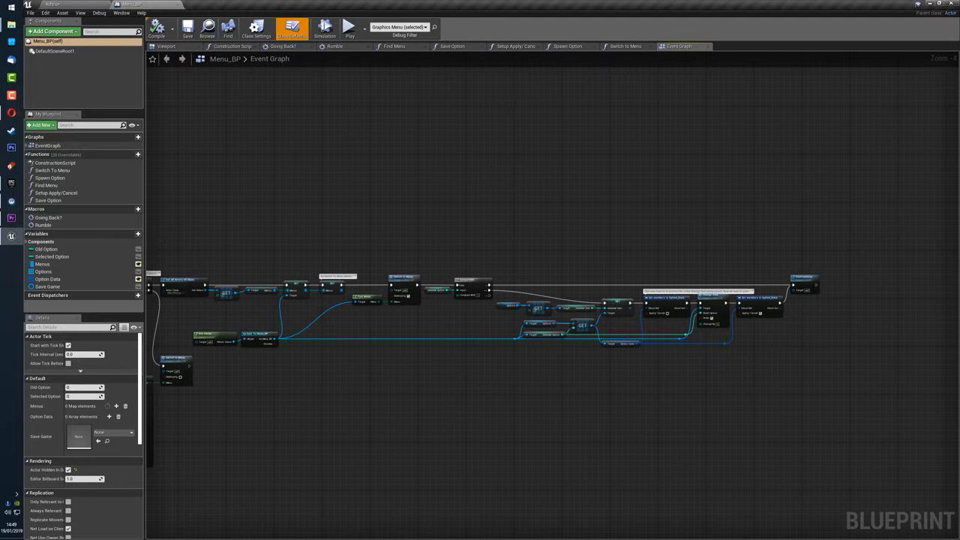